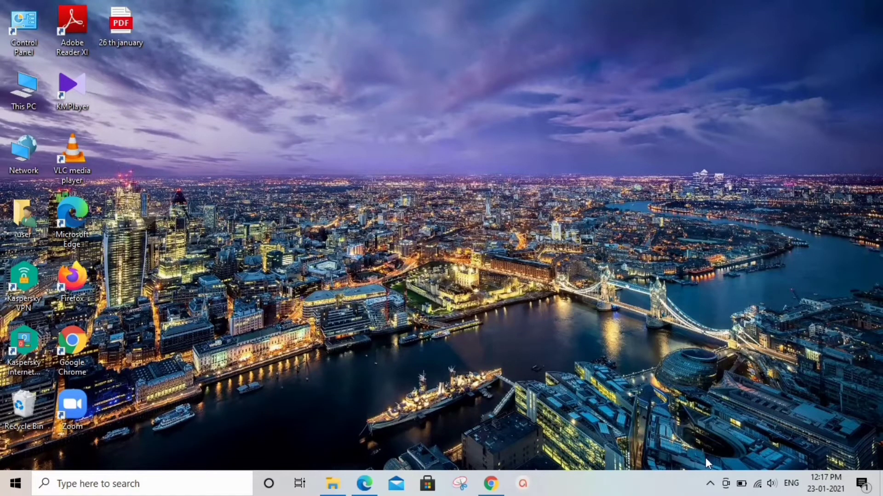
Return to the Canva poster design with the uploaded Indian flag image on the page
left_click(491, 484)
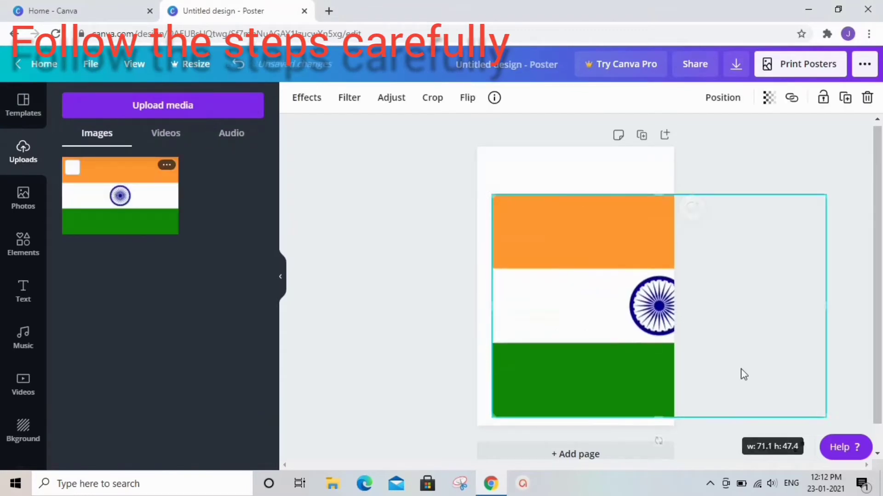
Stretch the flag to cover the page and lower its transparency to a pale background
left_click_drag(827, 420, 754, 369)
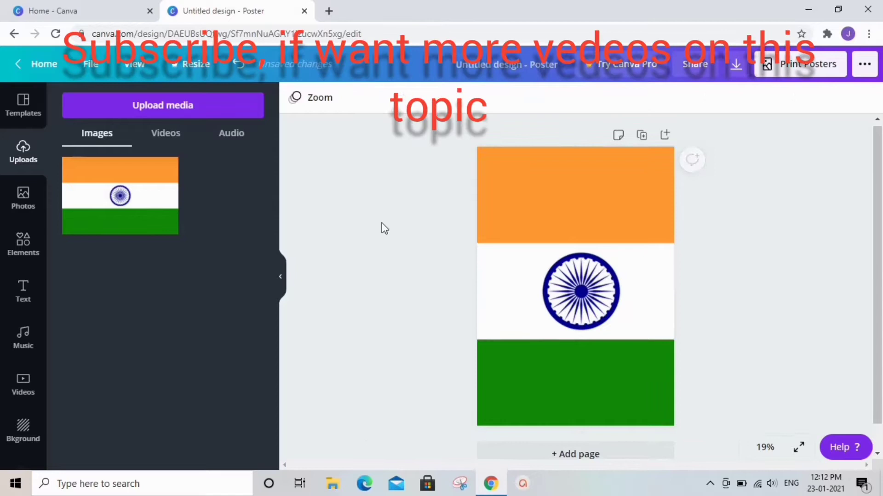
left_click(576, 291)
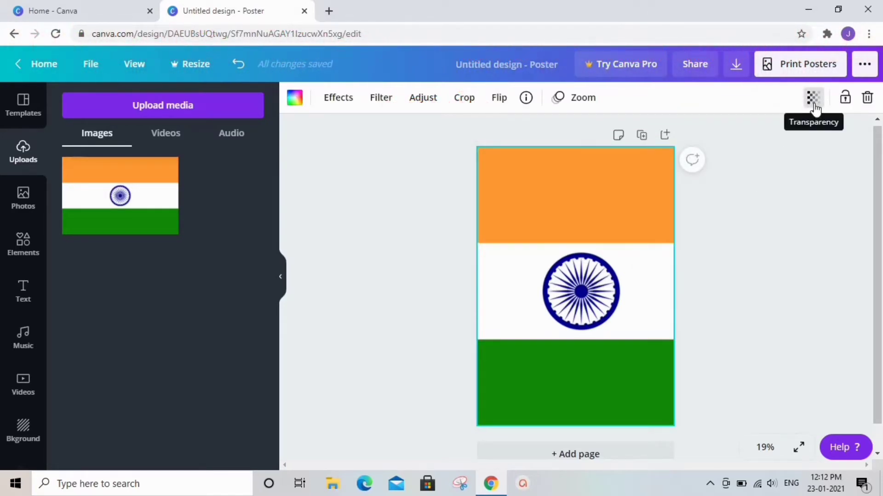
left_click_drag(810, 131, 723, 132)
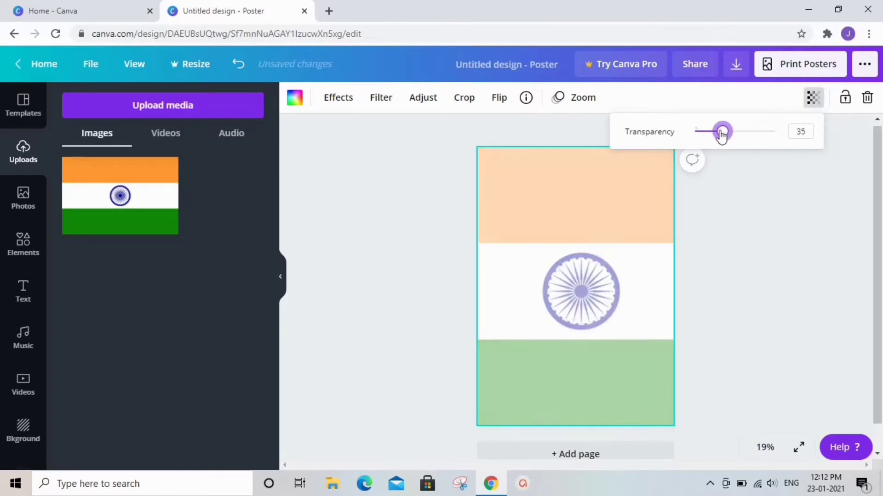
left_click_drag(723, 132, 700, 131)
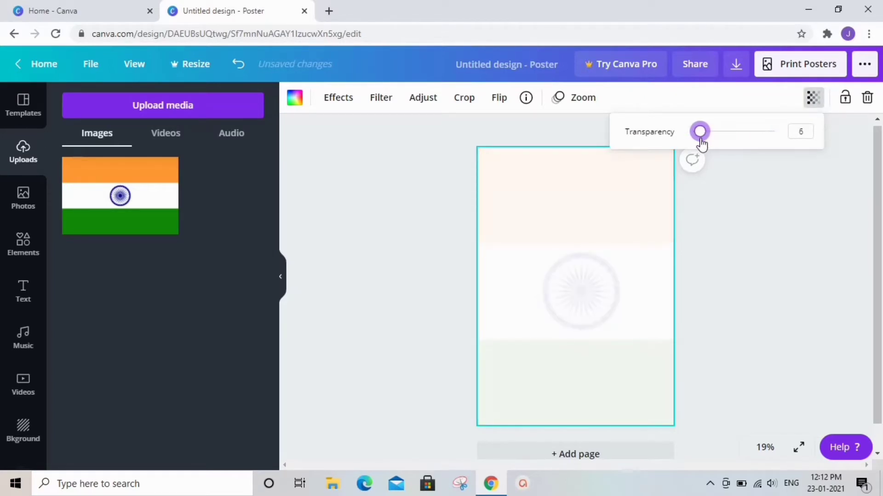
left_click_drag(700, 131, 709, 131)
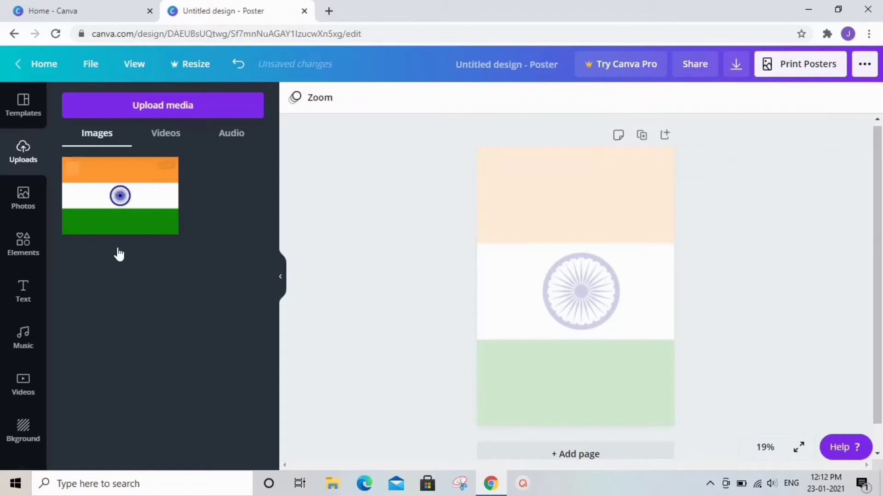
left_click(23, 291)
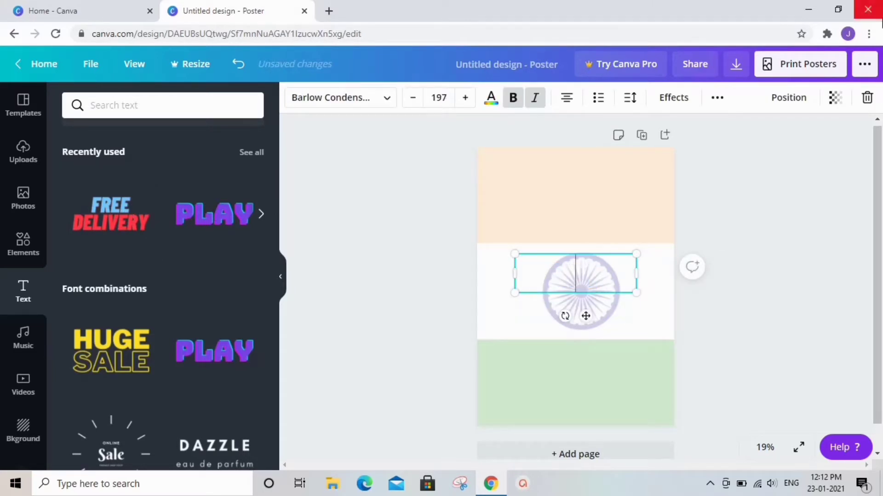
Fill the heading with '26 TH JANUARY' and bring up its text colour choices
type("2")
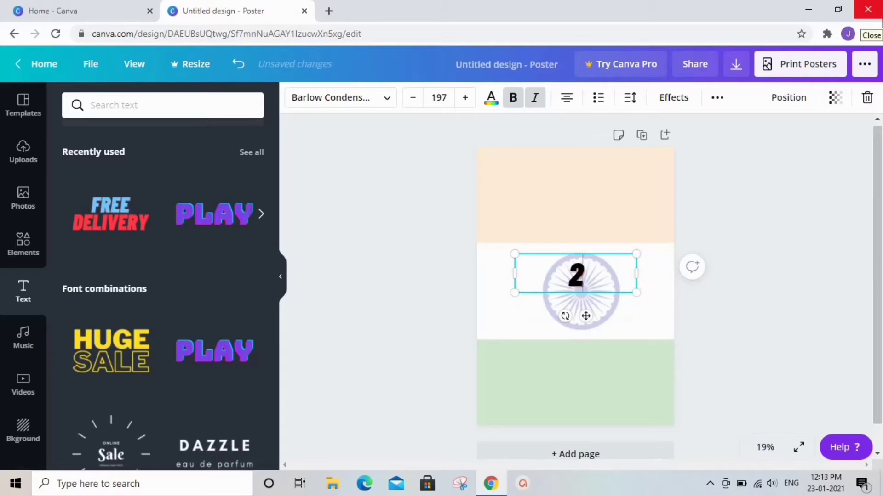
type("6 T")
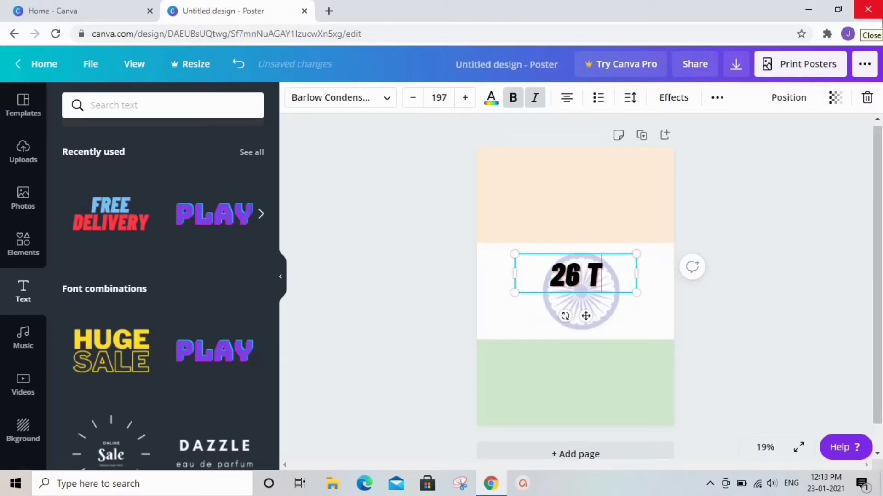
type("H")
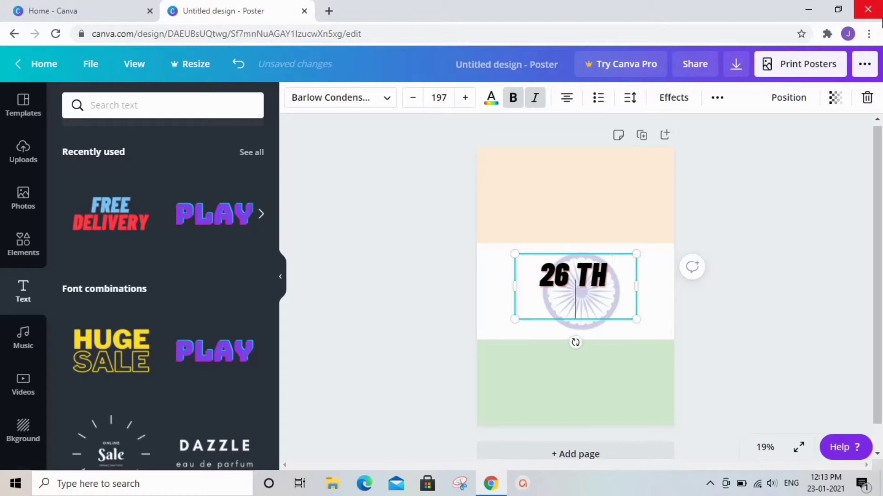
type("JANUA")
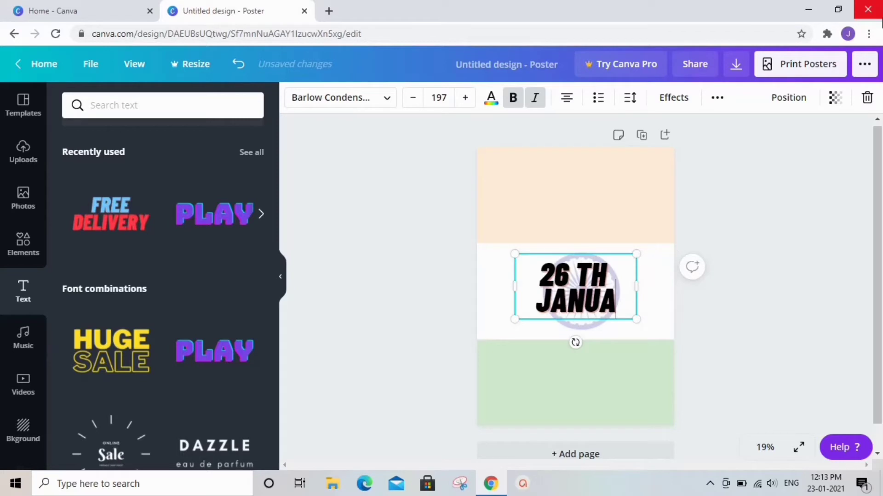
type("RY")
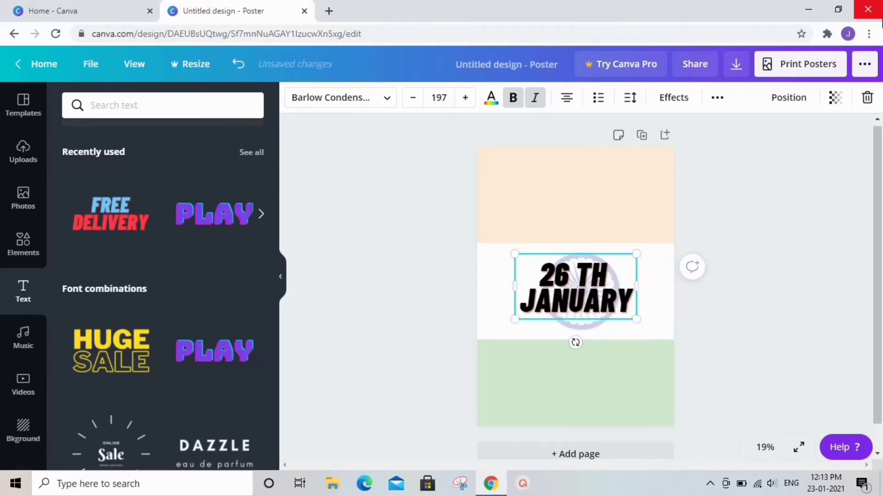
left_click(491, 98)
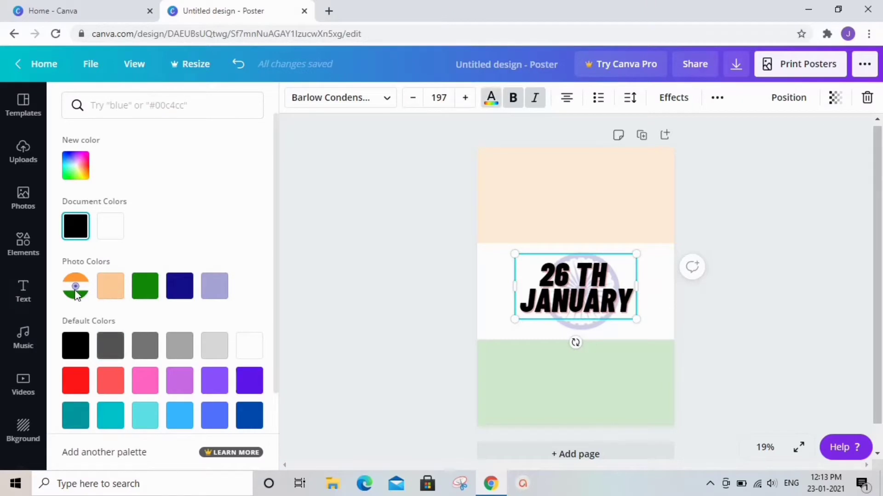
mouse_move(71, 173)
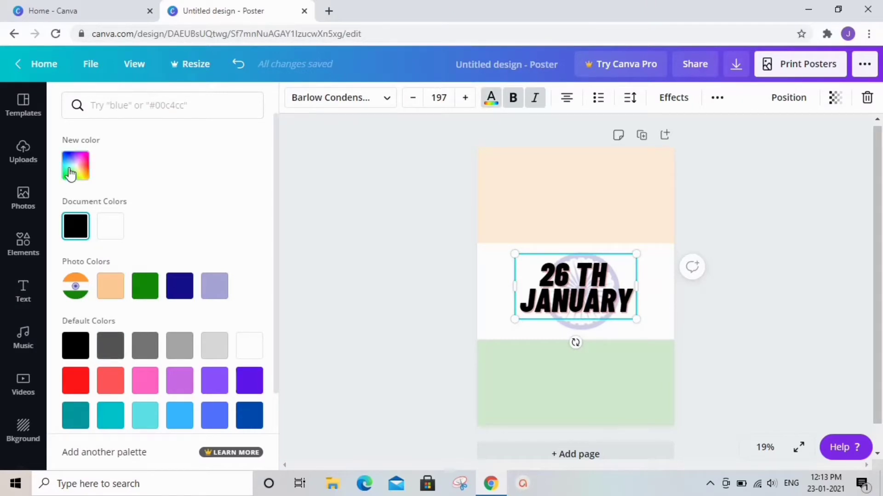
Colour '26 TH JANUARY' a custom orange and shrink it toward the top-left corner
left_click(75, 165)
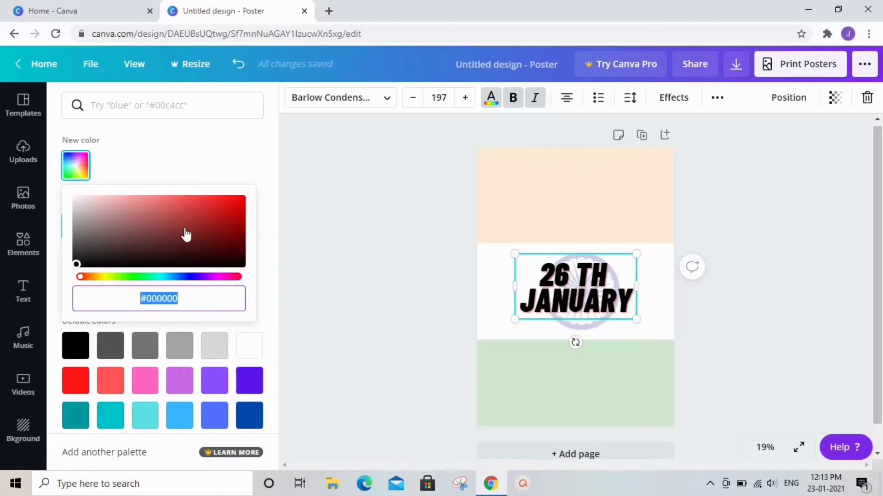
left_click(206, 201)
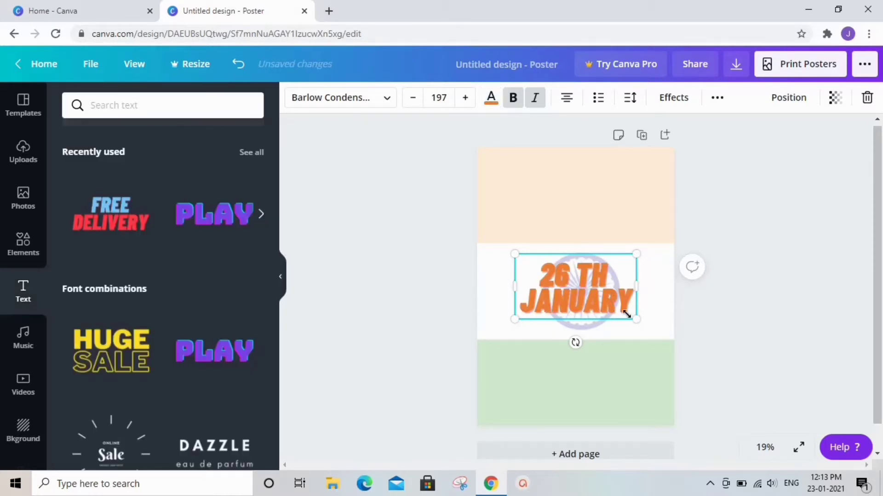
left_click_drag(636, 320, 555, 288)
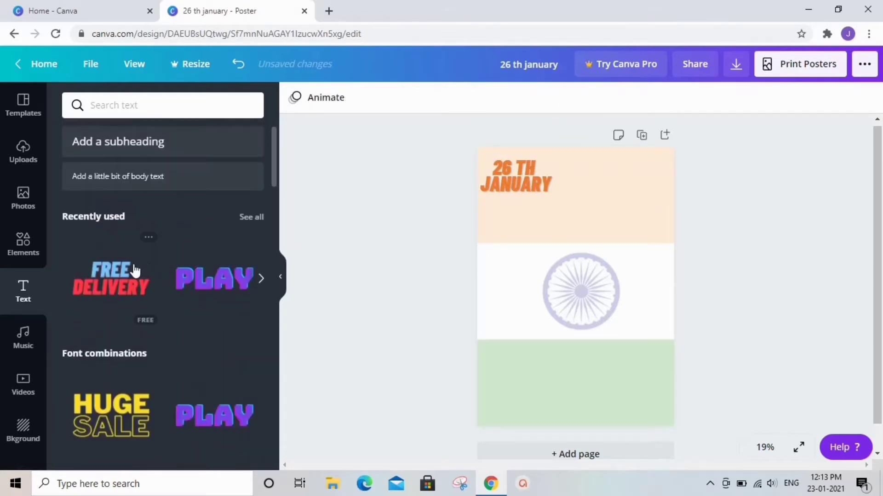
Add the green WORKOUT text style, copy it lower down and place a copy top right
scroll("down", 3)
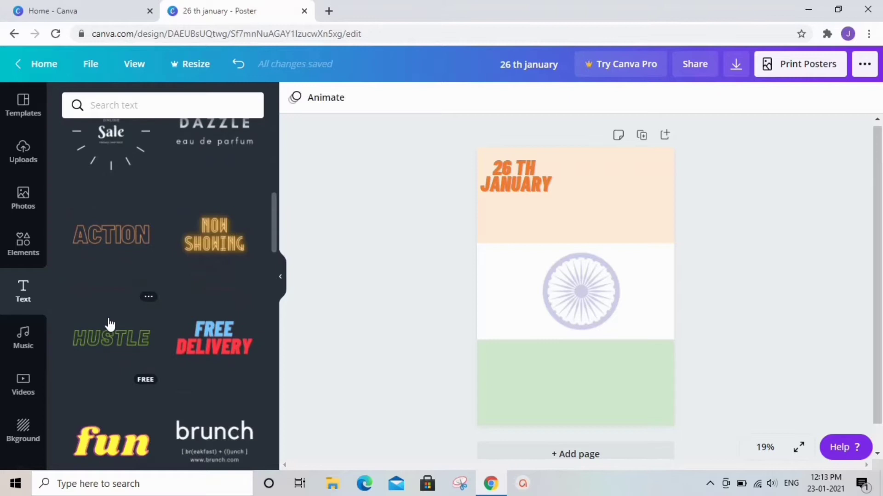
scroll("down", 3)
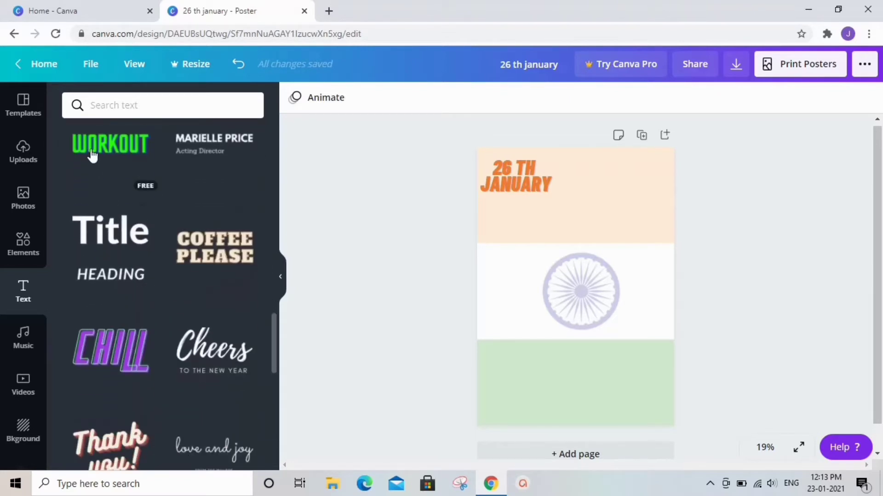
left_click(111, 146)
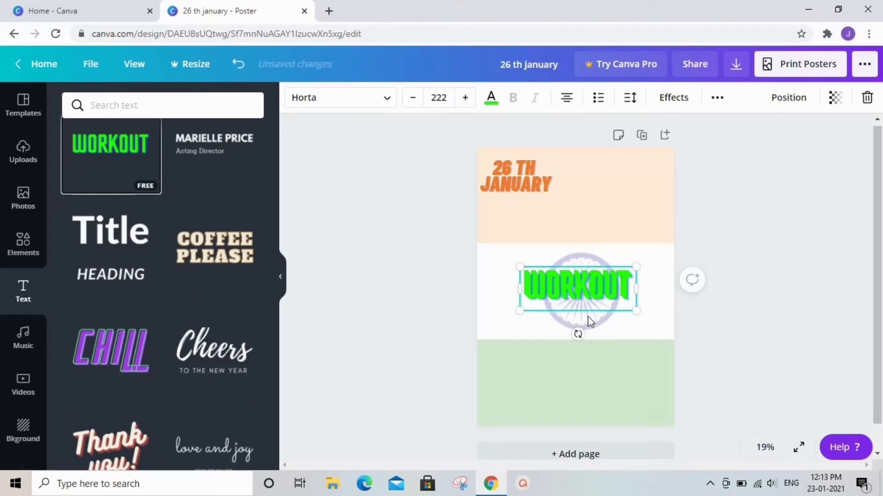
left_click_drag(578, 287, 591, 348)
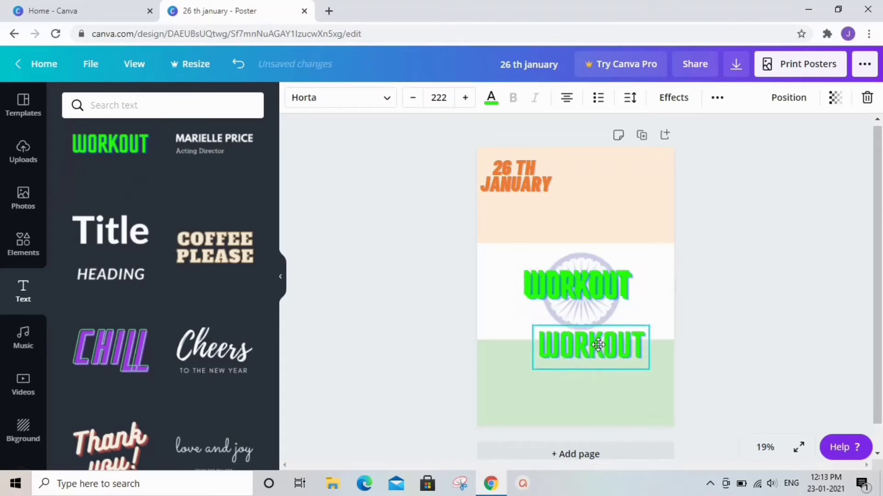
left_click_drag(590, 348, 623, 180)
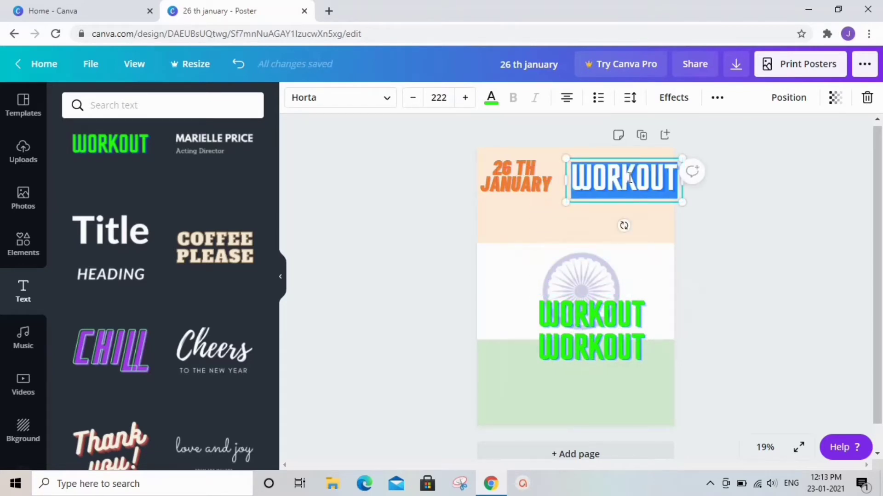
Retype the top-right copy as HAPPY in the same orange as the date
type("HAPPY")
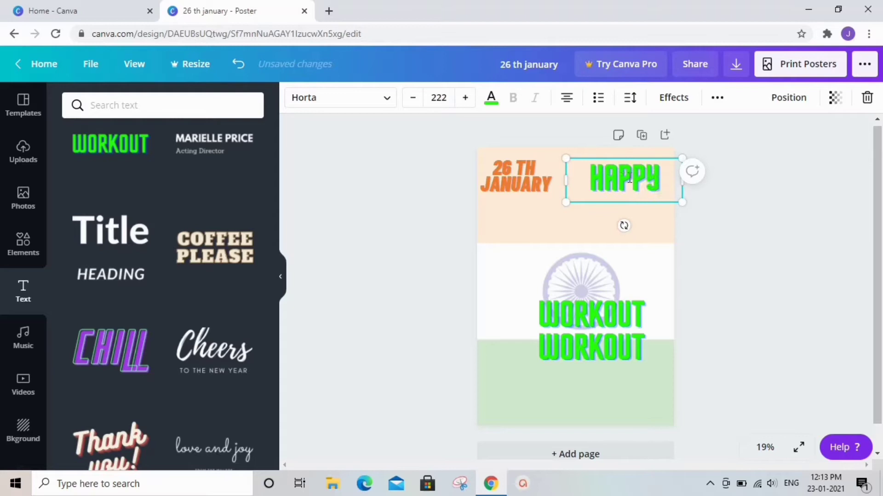
left_click(491, 97)
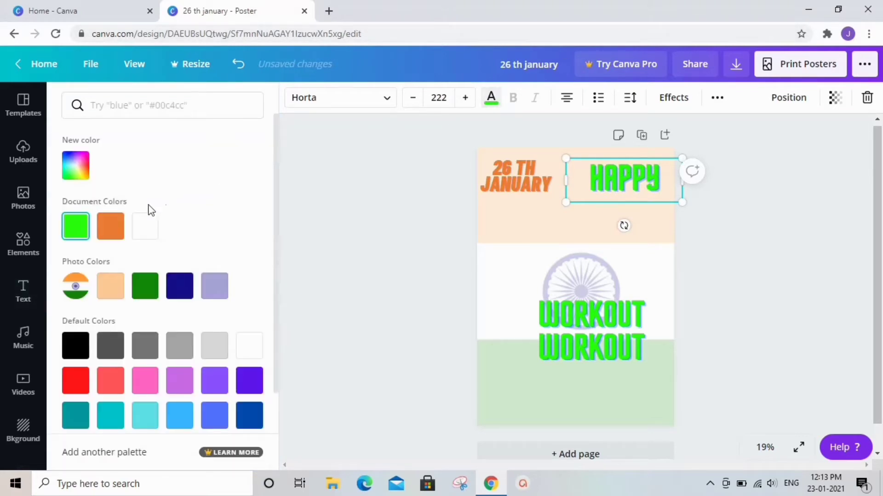
left_click(110, 226)
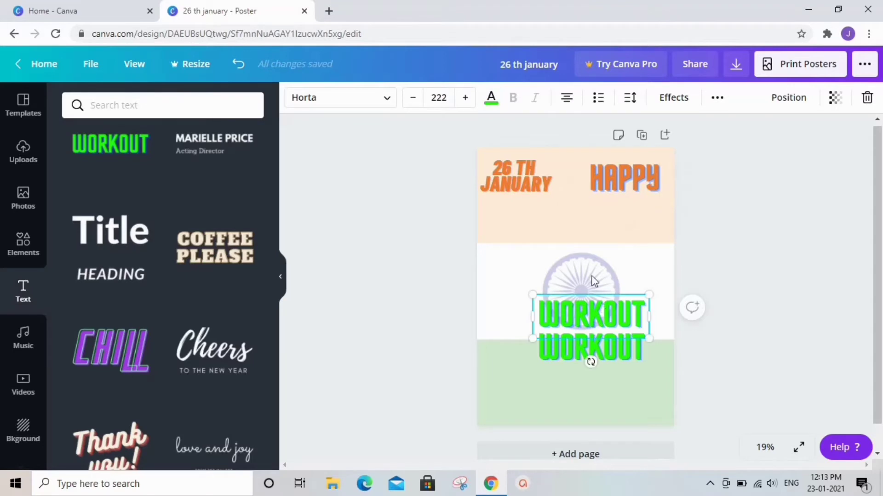
Recolour the upper WORKOUT copy light blue and retype it as REPUBLIC
left_click(490, 97)
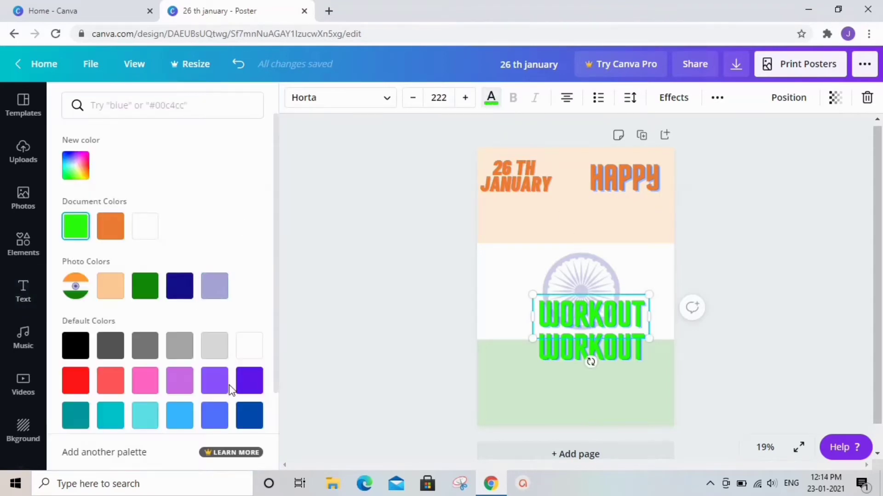
left_click(179, 416)
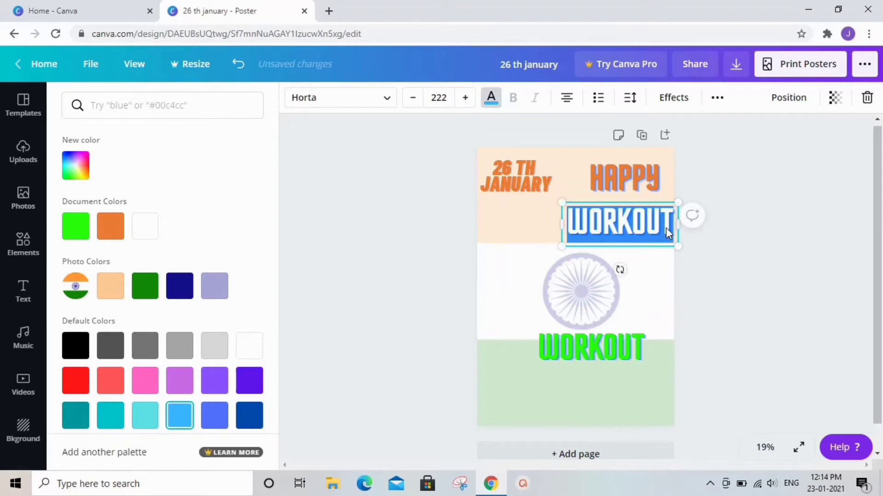
type("REPUBLIC")
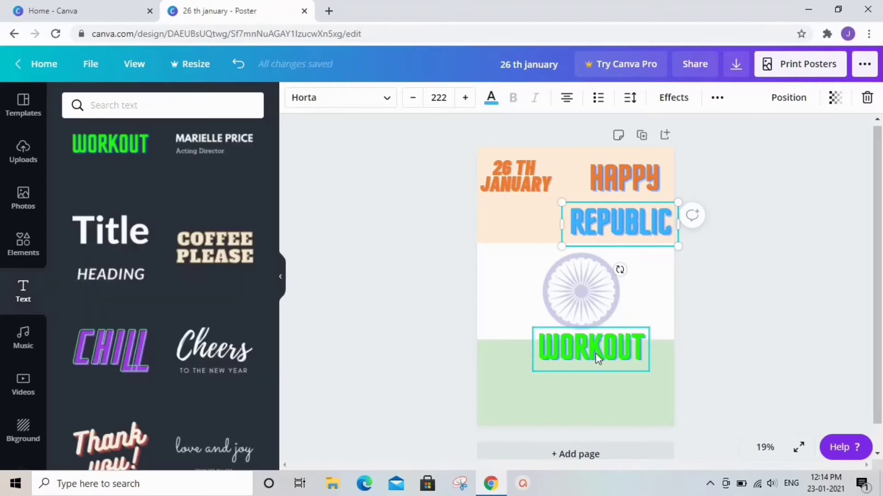
Retype the lower copy as DAY and place it beneath REPUBLIC under HAPPY
left_click(590, 349)
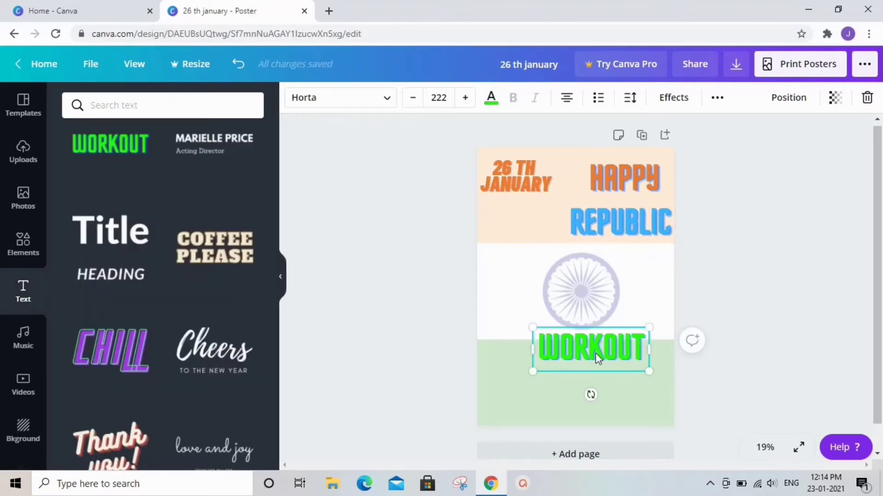
type("DAY")
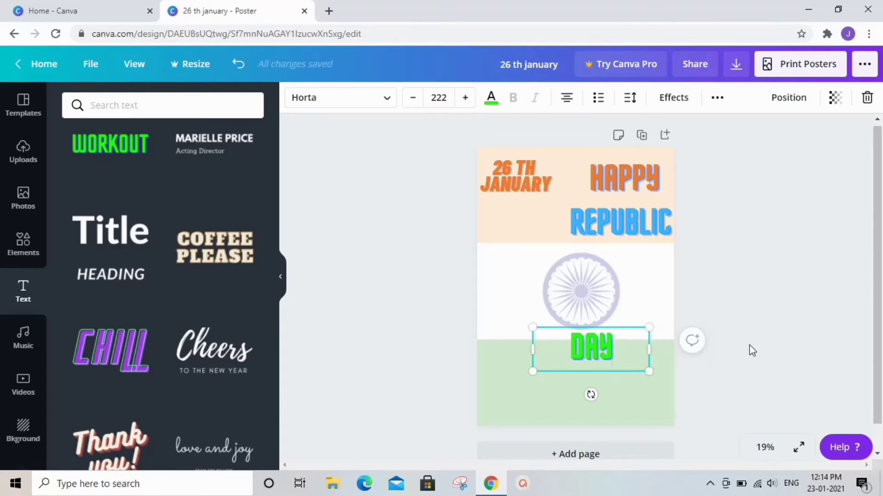
left_click_drag(591, 347, 619, 252)
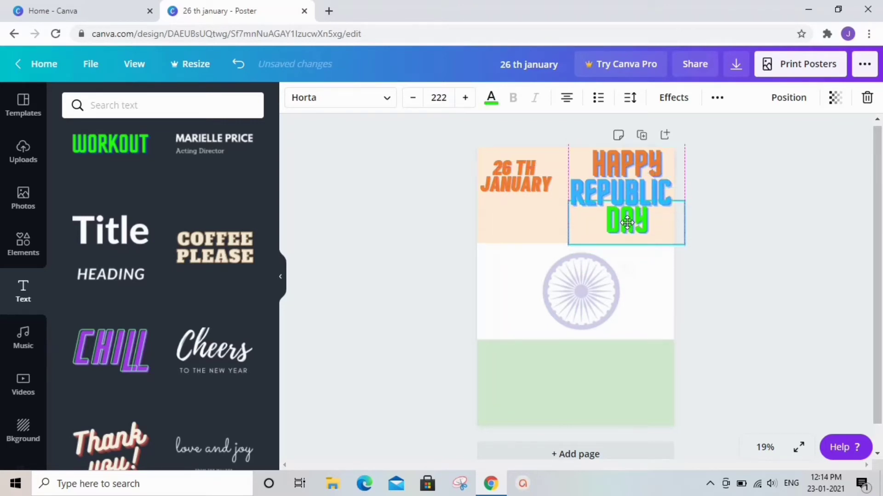
left_click(669, 309)
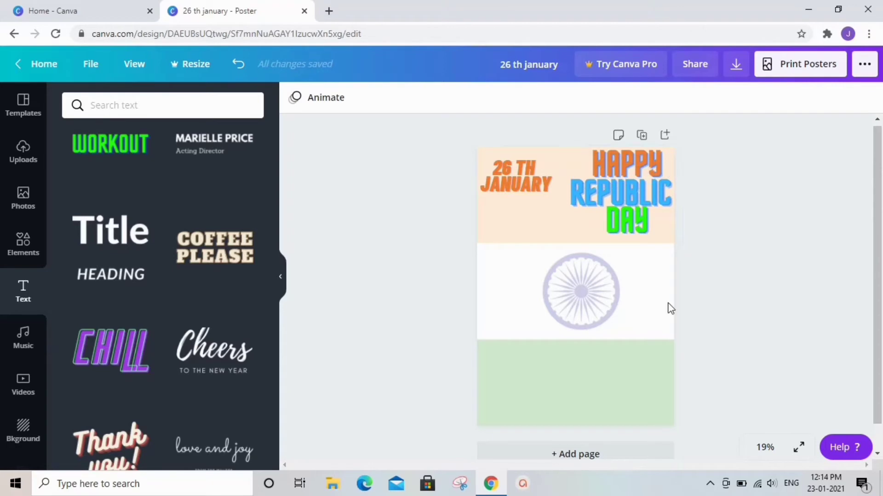
Search Elements for 'republic day' and add a tricolour flag swoosh at the left edge
left_click(23, 245)
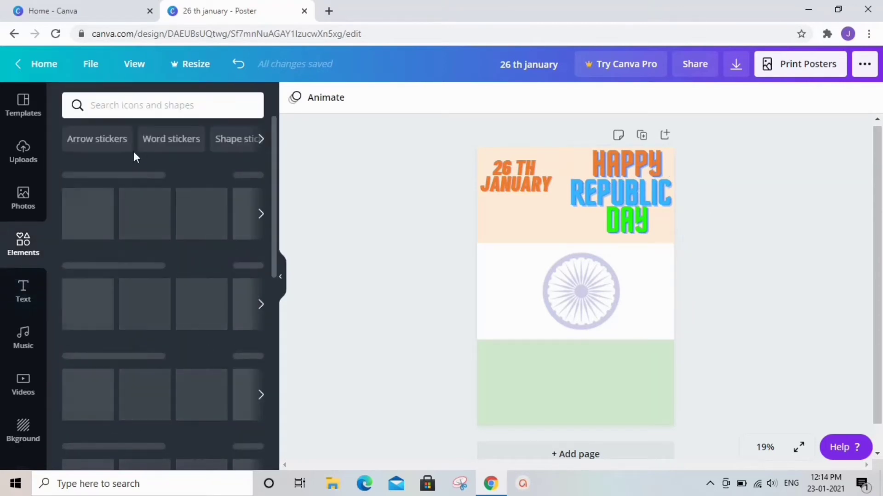
left_click(161, 105)
type("republic day")
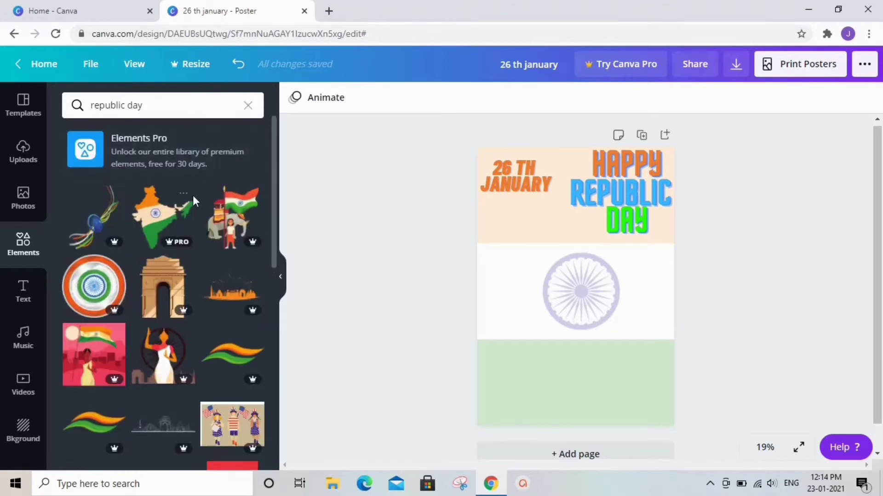
scroll("down", 3)
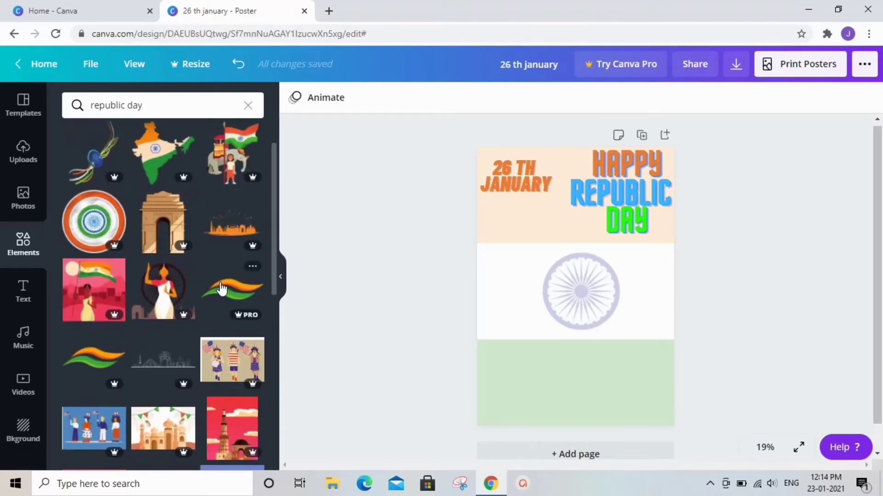
left_click(226, 290)
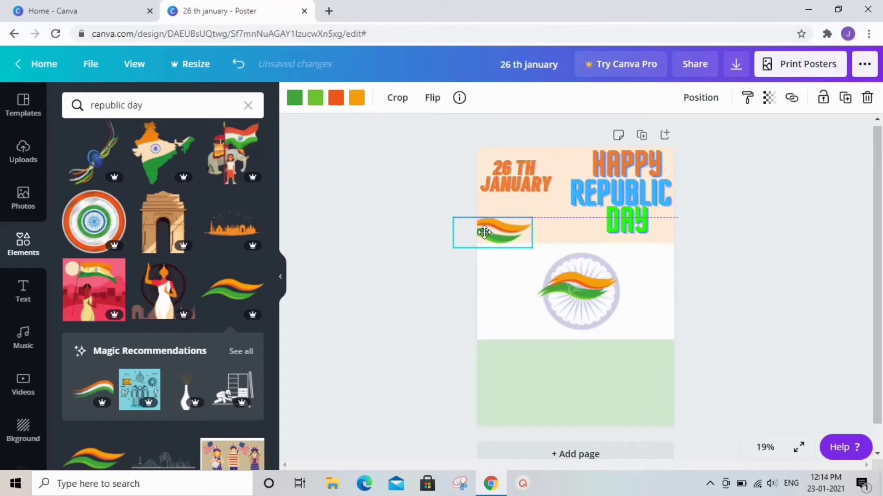
left_click_drag(493, 233, 493, 244)
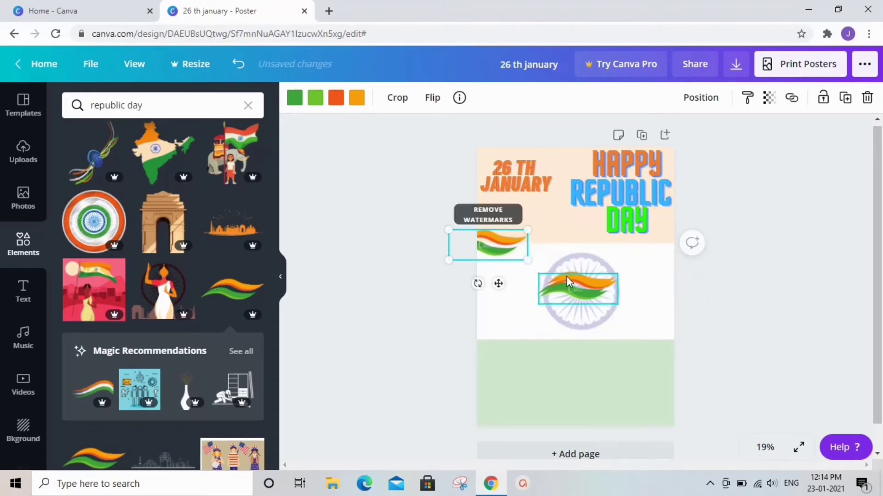
Arrange swooshes in the green band, beside the chakra and along the left edge
left_click_drag(488, 244, 664, 360)
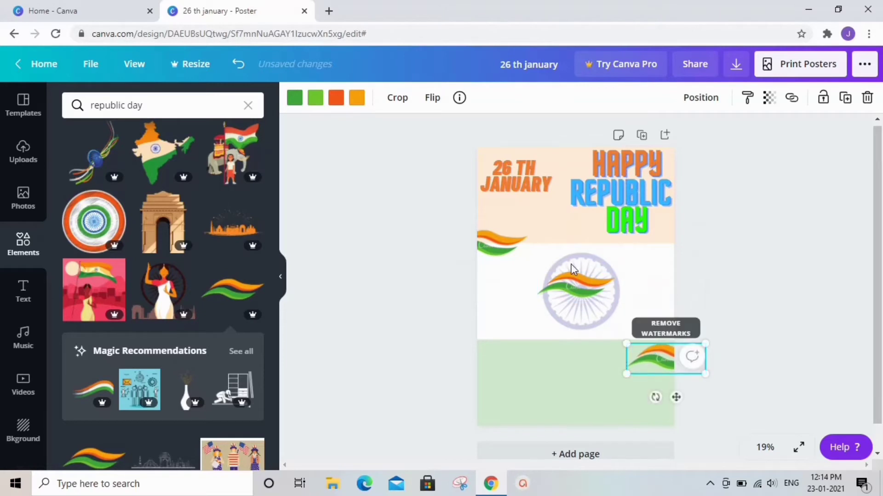
left_click_drag(650, 361, 618, 279)
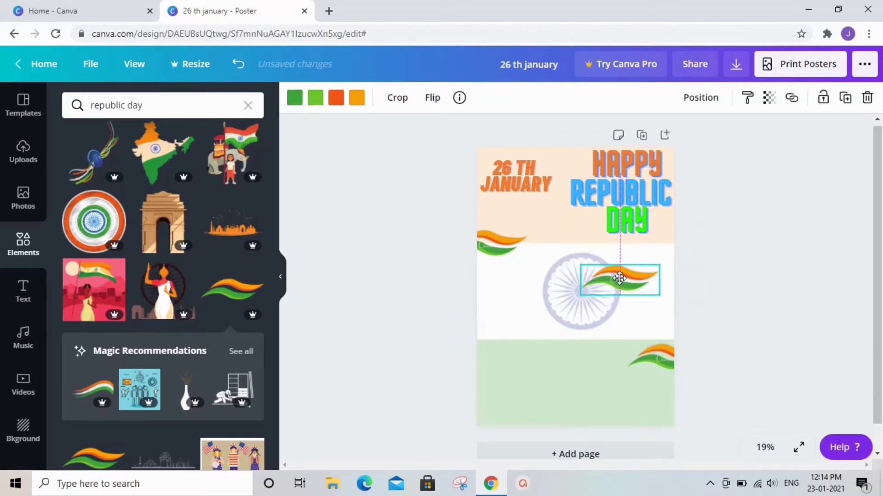
left_click_drag(618, 279, 644, 274)
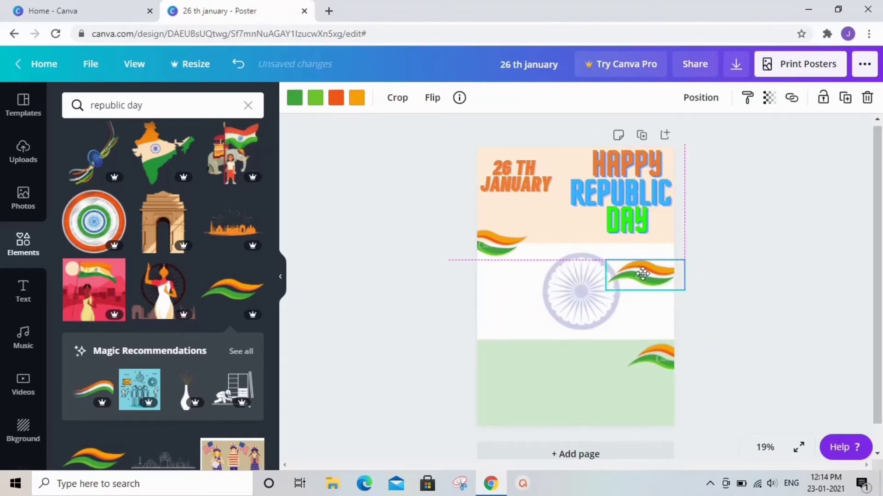
left_click_drag(642, 275, 634, 365)
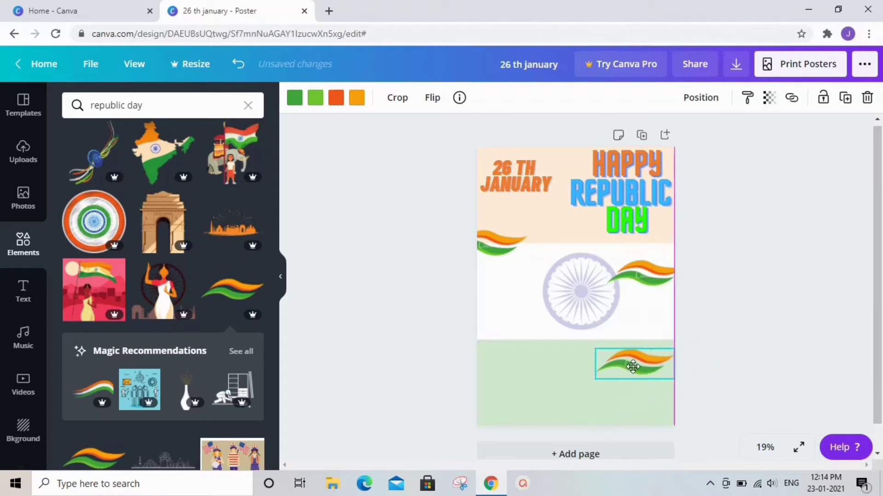
left_click_drag(632, 366, 493, 366)
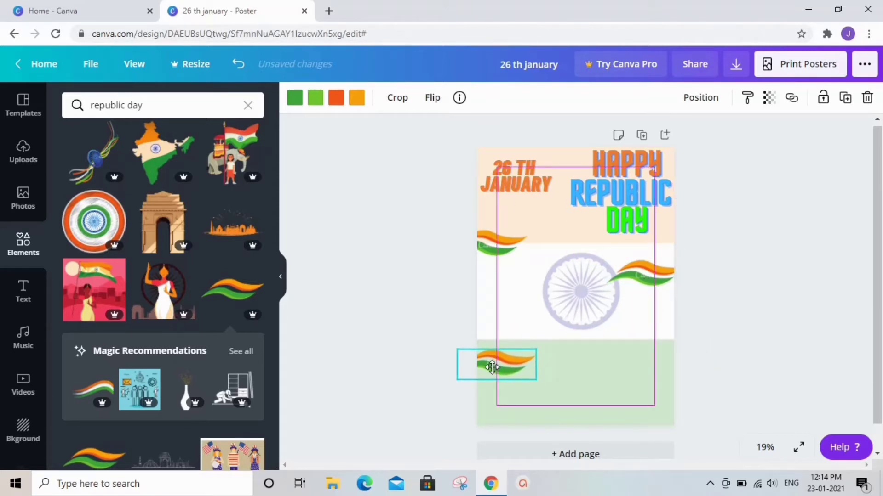
left_click(447, 305)
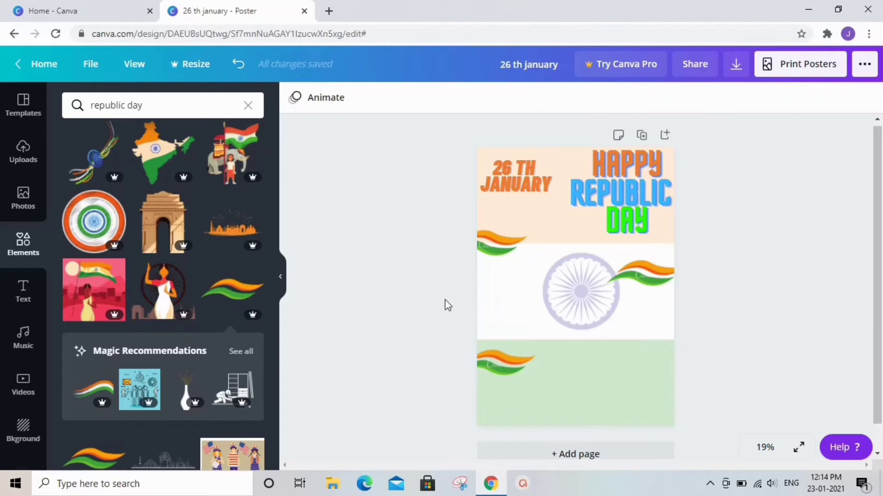
mouse_move(232, 230)
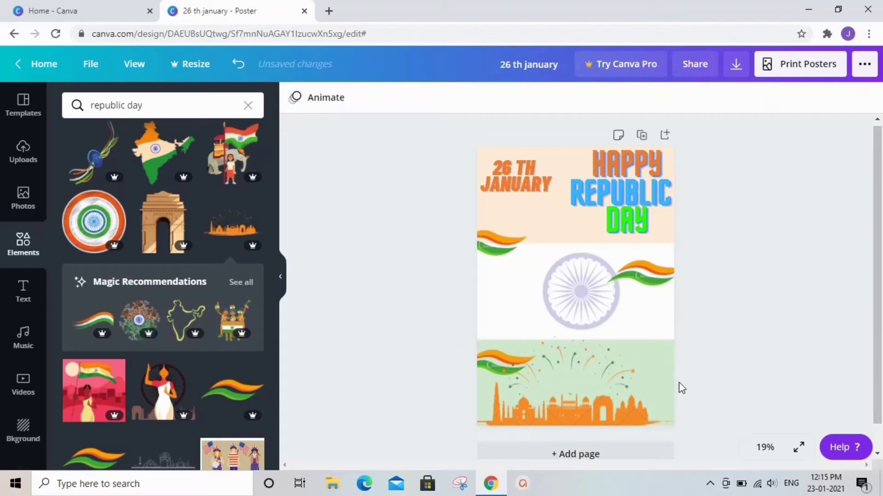
Scroll the panel and reposition a flag swoosh on the poster
left_click(574, 384)
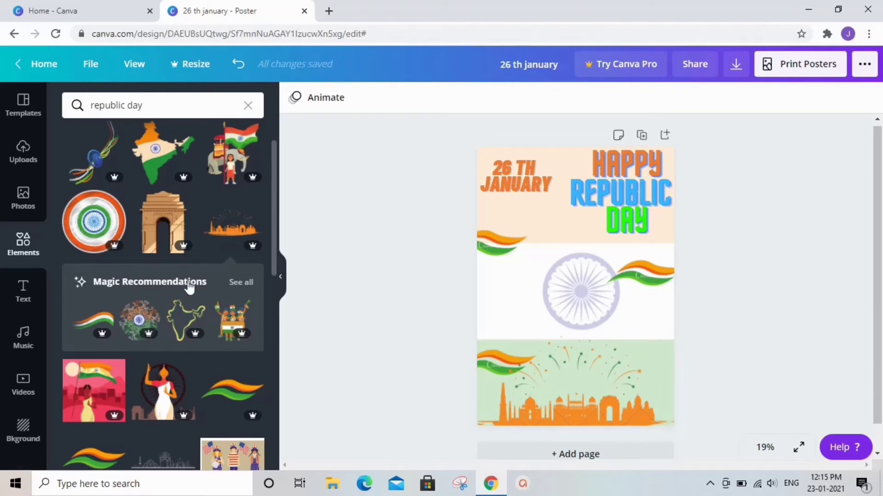
scroll("down", 3)
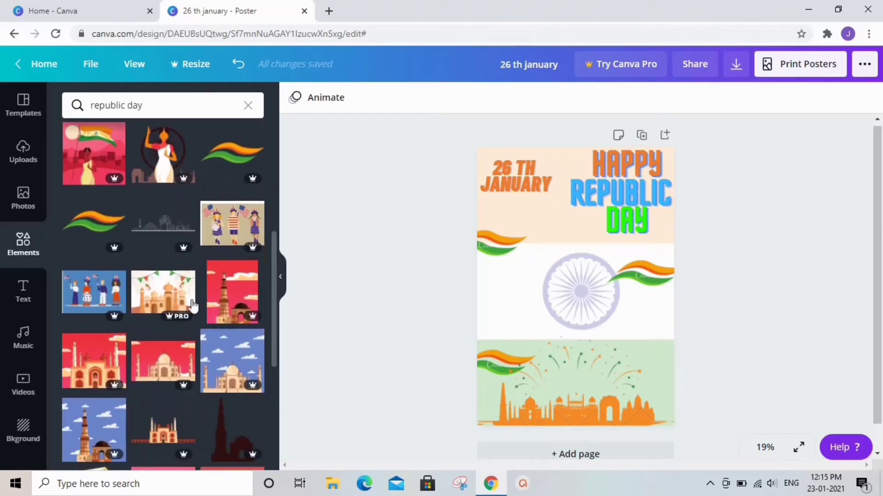
scroll("down", 3)
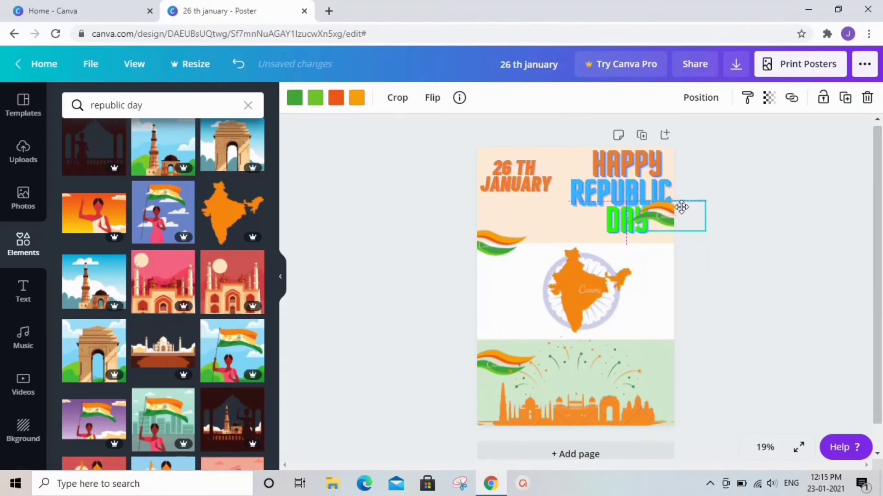
left_click_drag(681, 207, 657, 326)
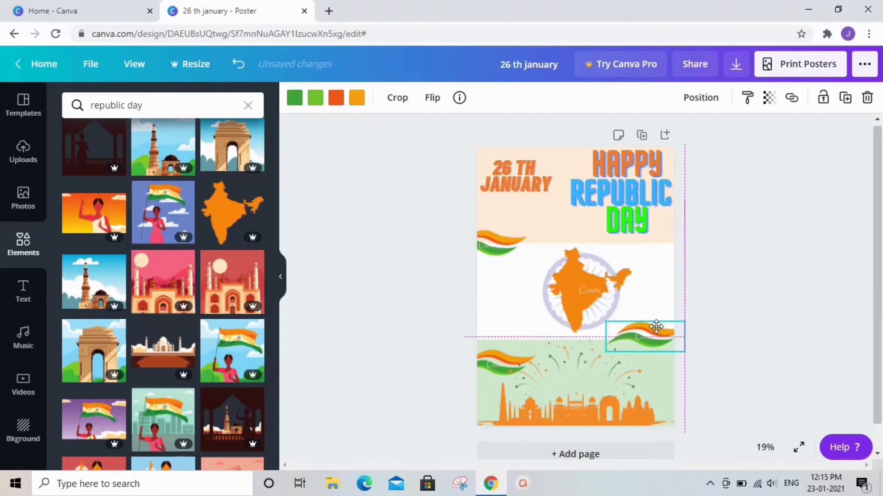
Move swooshes beside the India map and tuck one below 26TH JANUARY
left_click(575, 387)
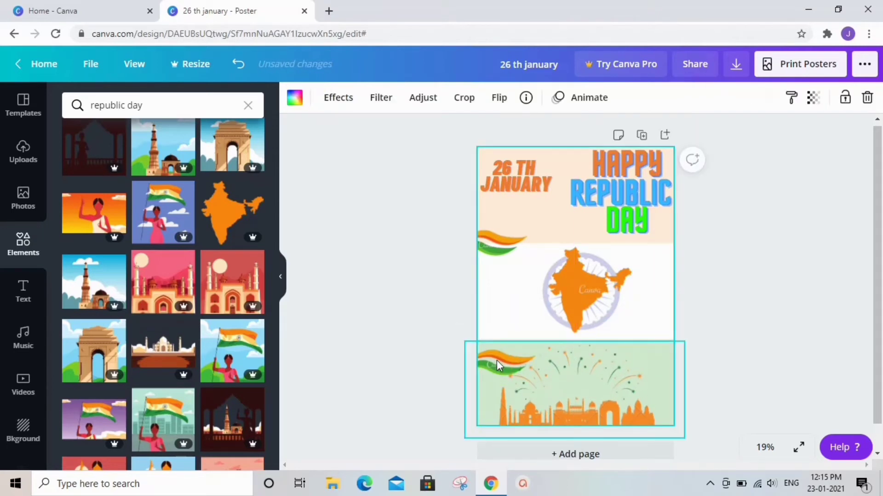
left_click_drag(501, 366, 676, 276)
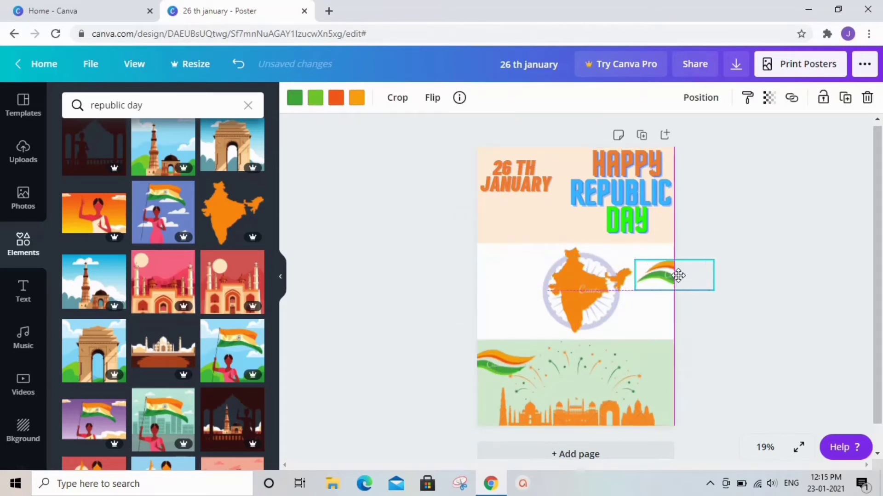
left_click_drag(674, 275, 508, 223)
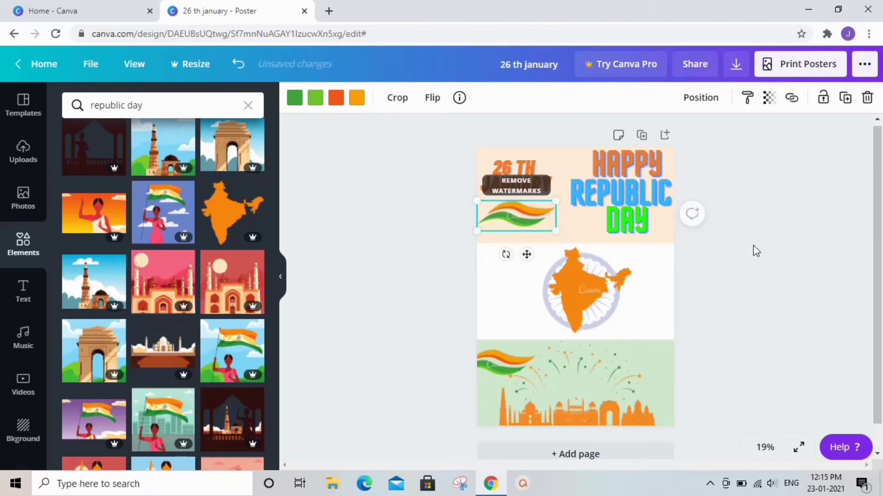
left_click(23, 292)
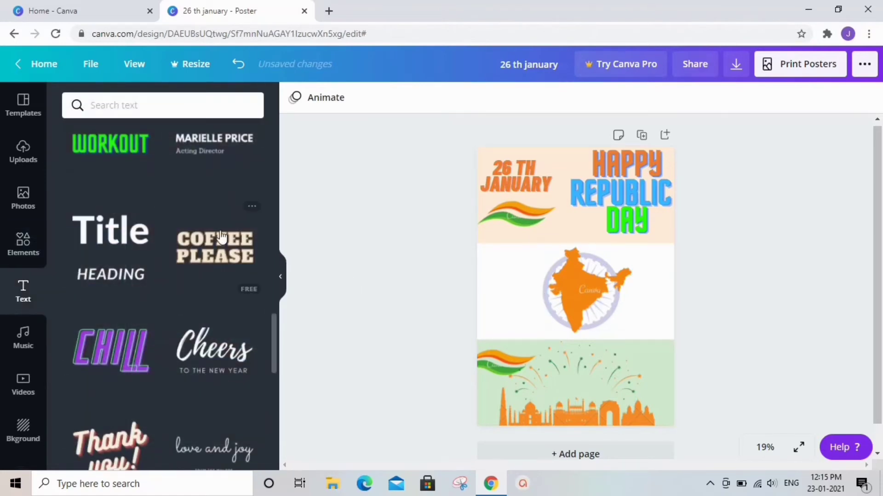
Add smaller black 'INDIA' text centred over the orange India map
left_click(110, 143)
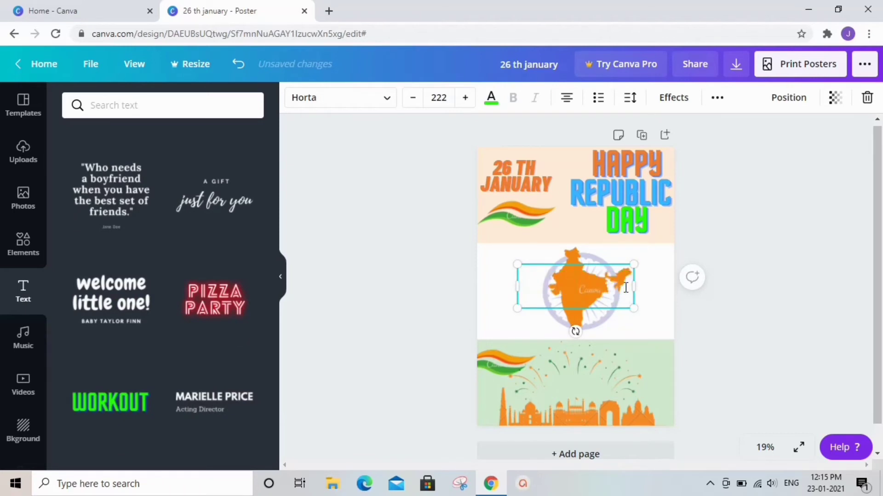
type("INDIA")
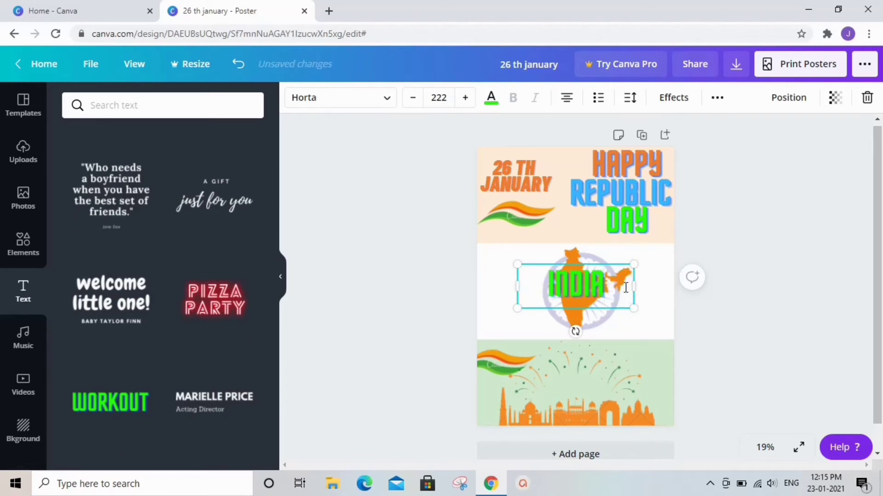
left_click(491, 97)
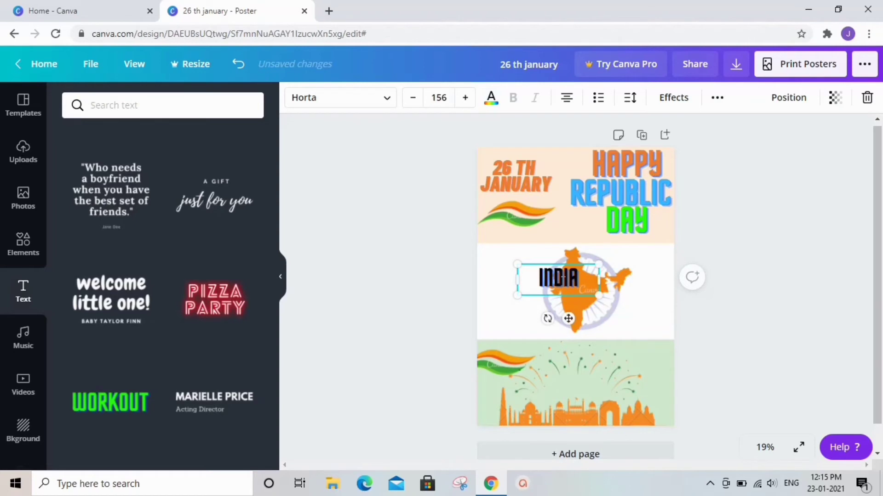
left_click_drag(557, 277, 596, 293)
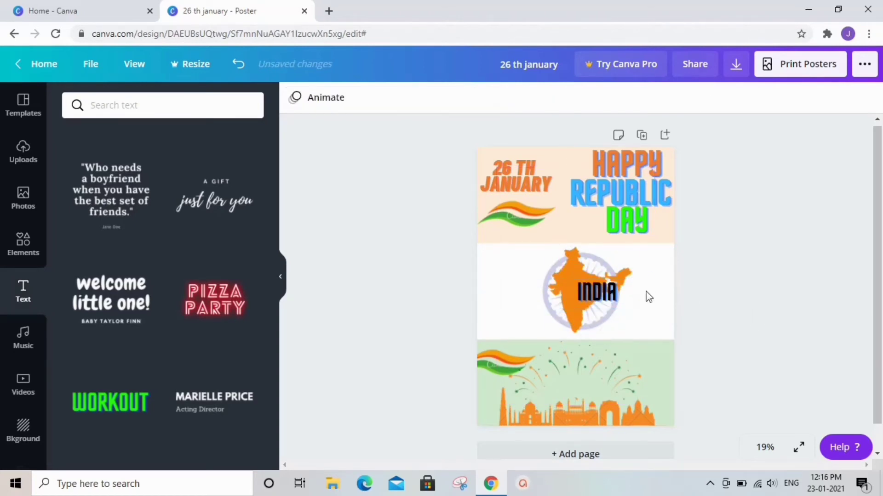
mouse_move(685, 330)
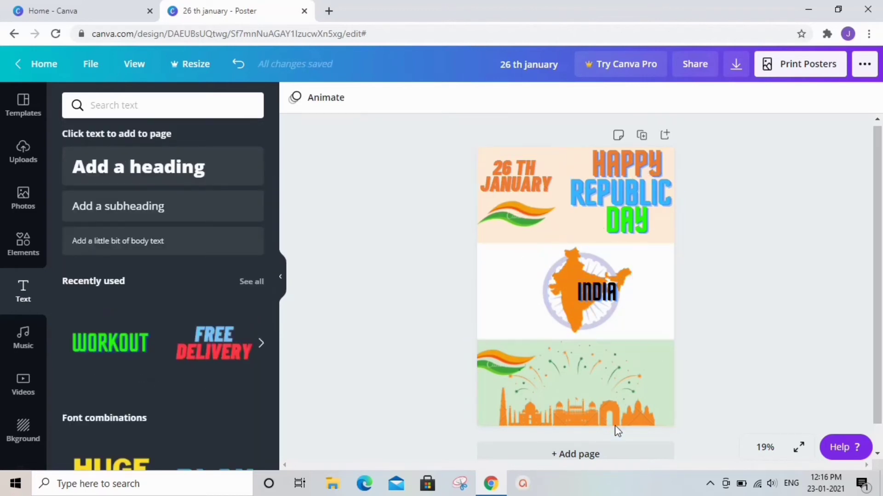
Add a font combination, recolour it light blue and shrink it into a caption under the skyline
scroll("down", 3)
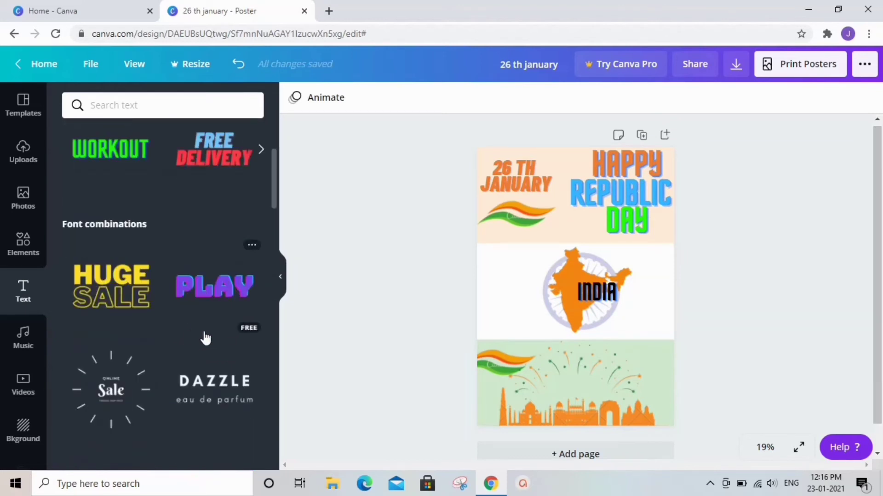
scroll("down", 3)
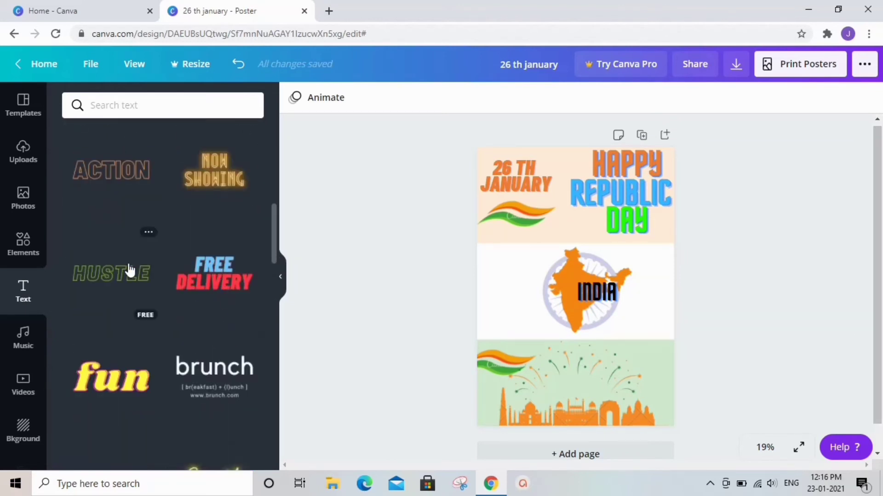
left_click(213, 274)
type("JOHAN'S TECH TAB")
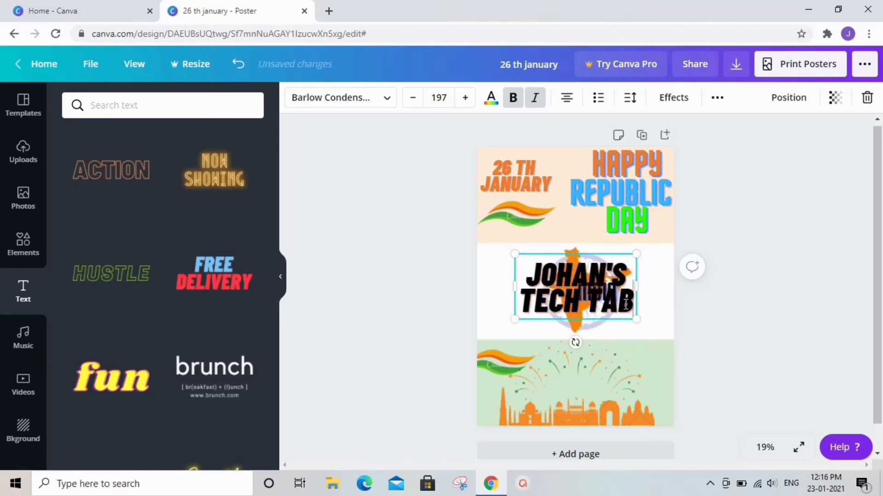
left_click(490, 97)
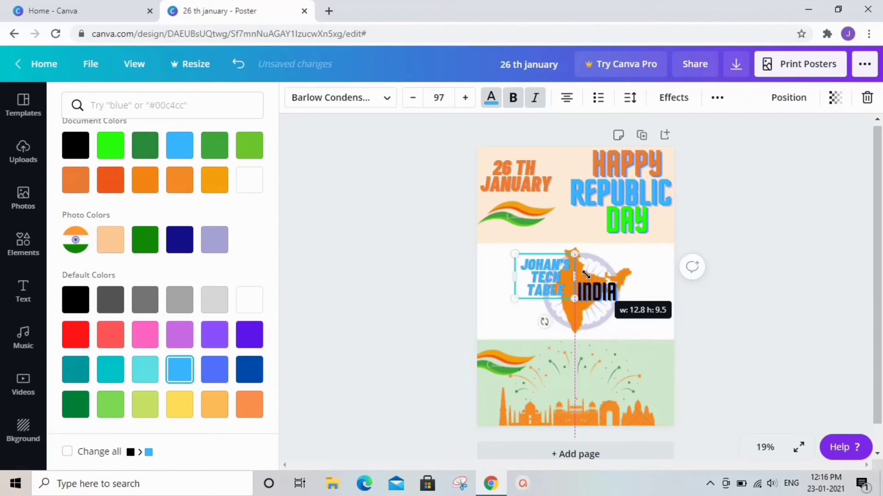
left_click_drag(574, 299, 555, 265)
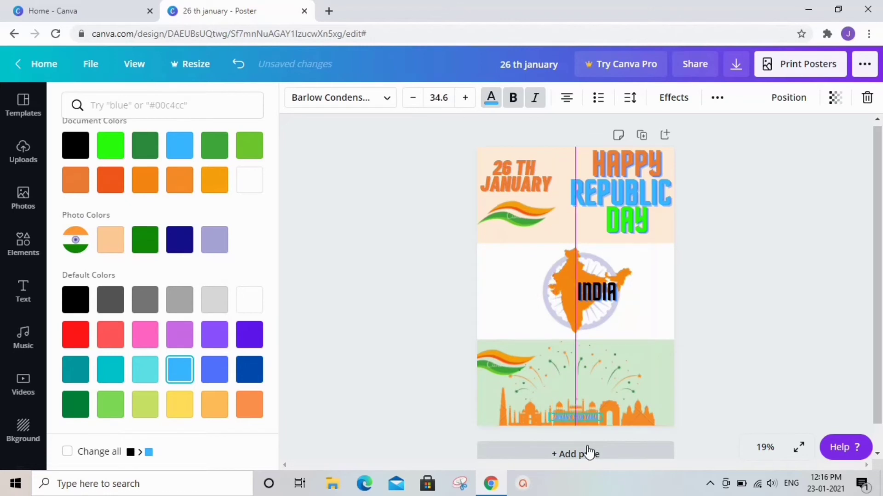
left_click(23, 291)
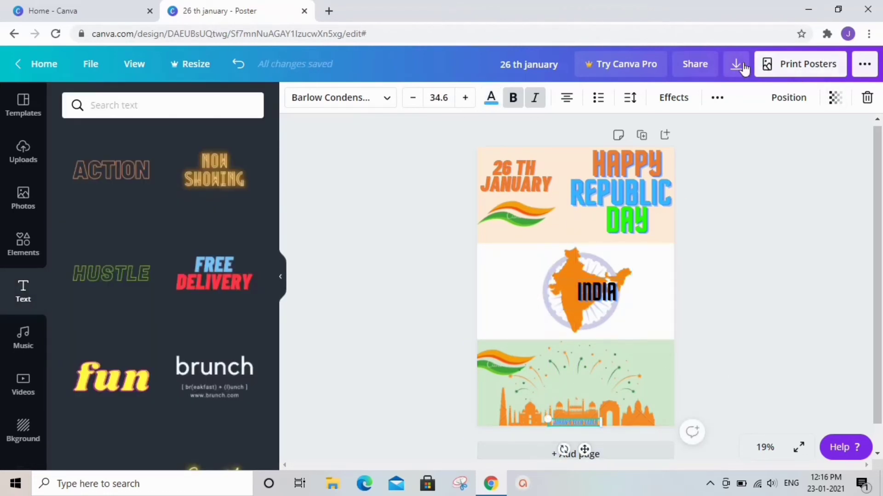
Dismiss the printed-poster offer and download the design as a free watermarked PDF Print draft
left_click(799, 65)
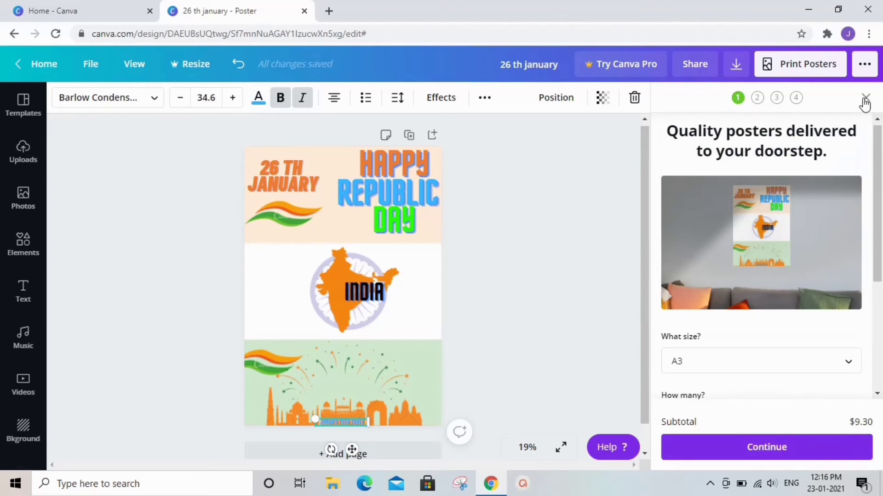
left_click(736, 63)
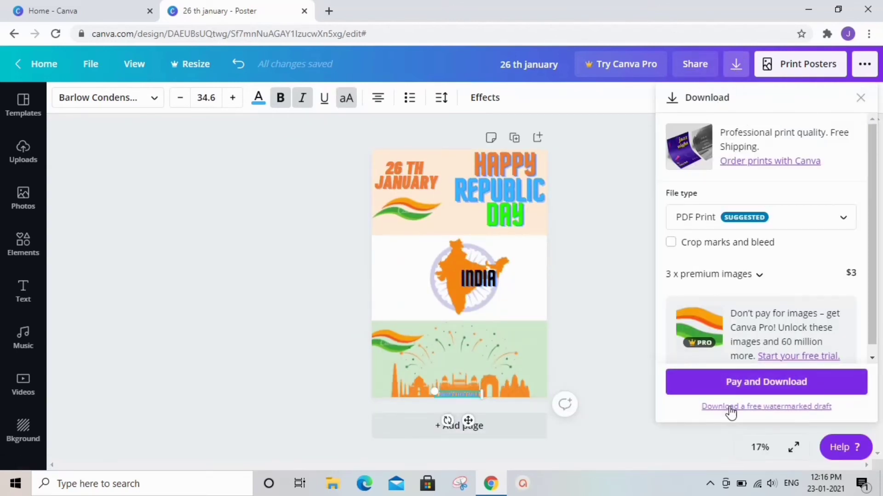
left_click(766, 406)
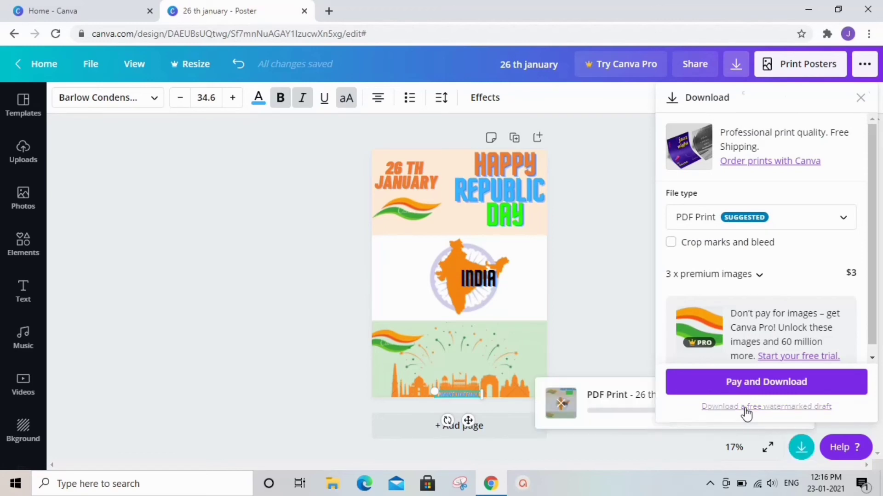
left_click(766, 406)
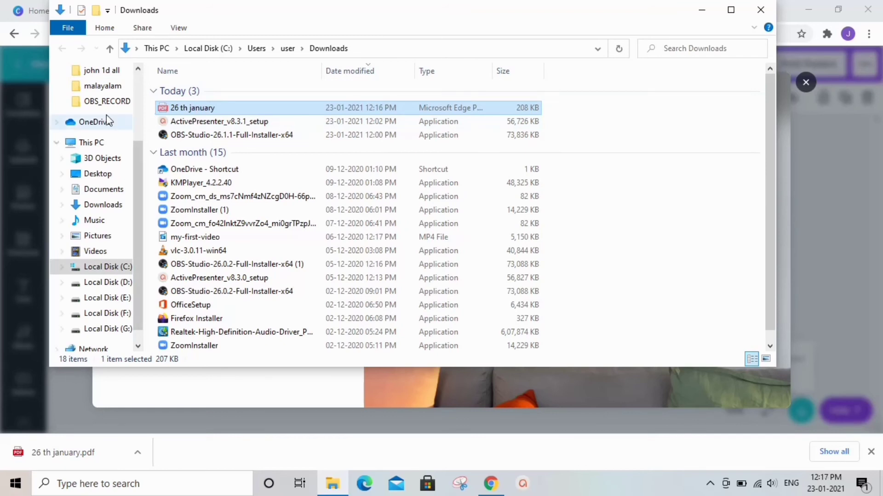
Close the Downloads window to return to the desktop with the '26th january' PDF
left_click(97, 173)
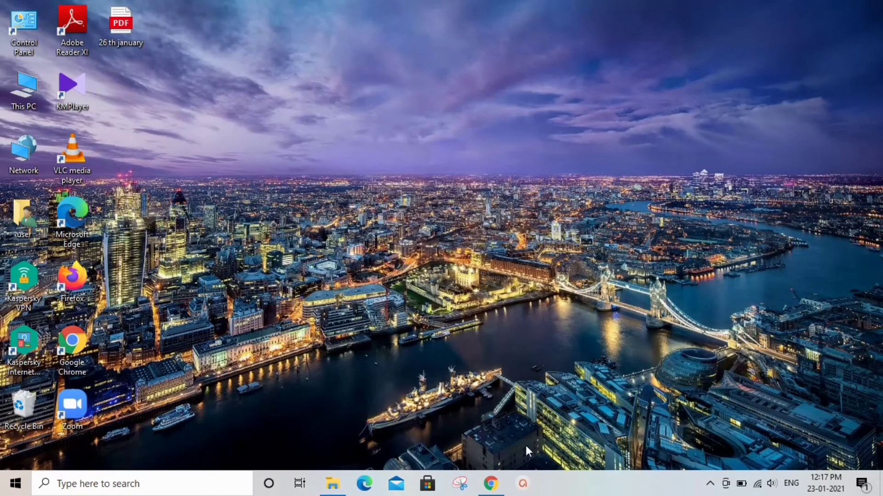
mouse_move(122, 33)
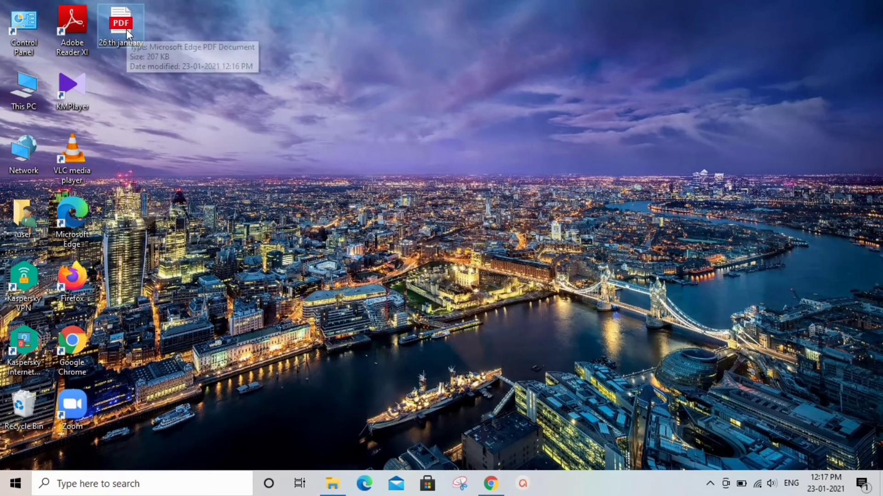
double_click(121, 19)
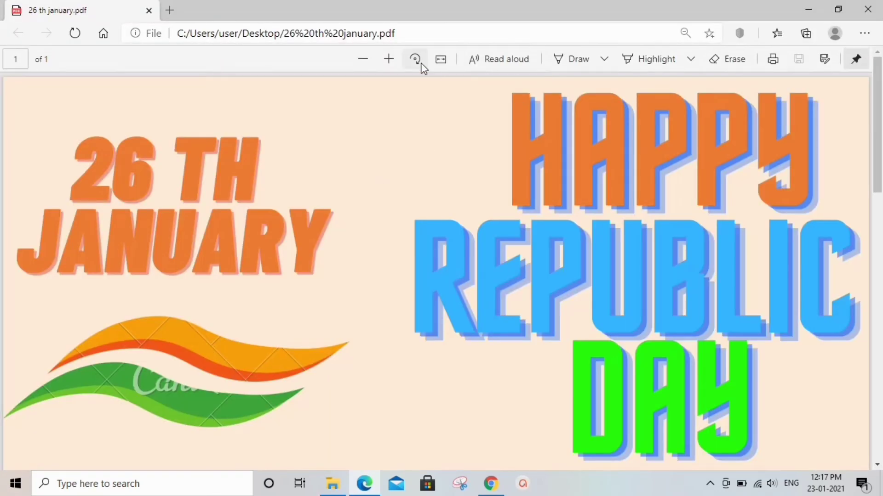
left_click(362, 59)
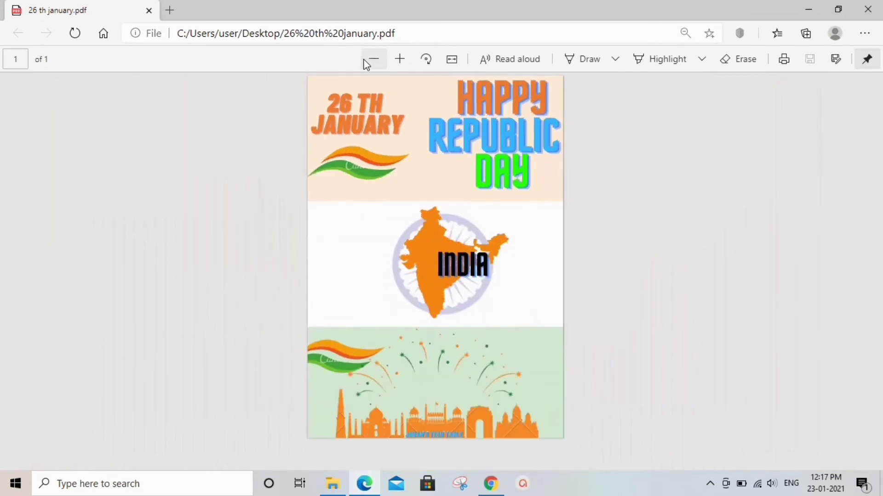
left_click(399, 59)
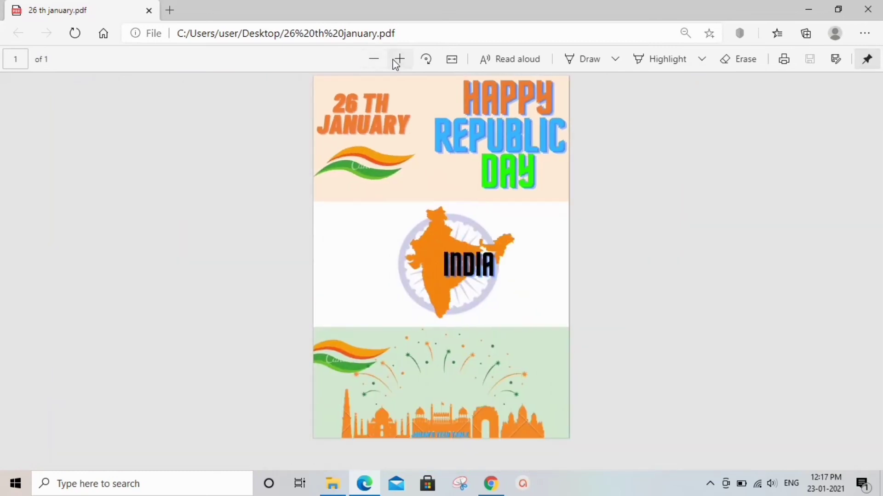
left_click(399, 58)
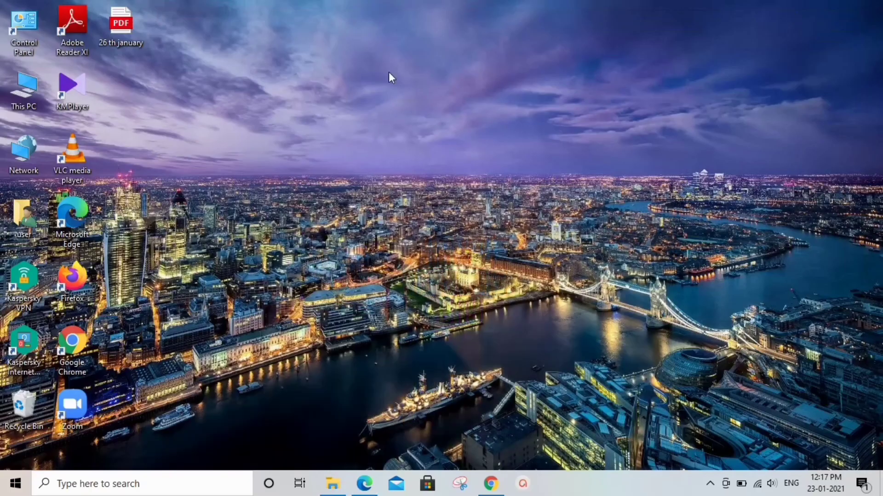
Open the '26 th january' PDF from the desktop with Adobe Reader via Open with
right_click(121, 20)
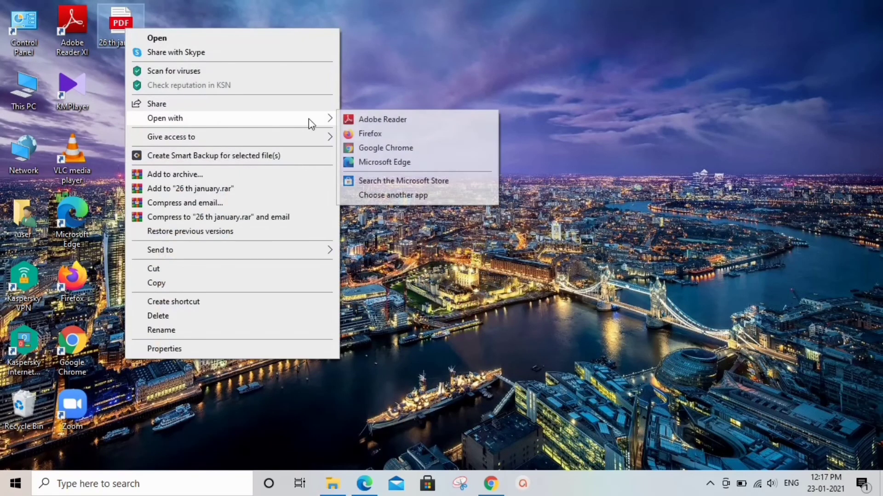
left_click(382, 119)
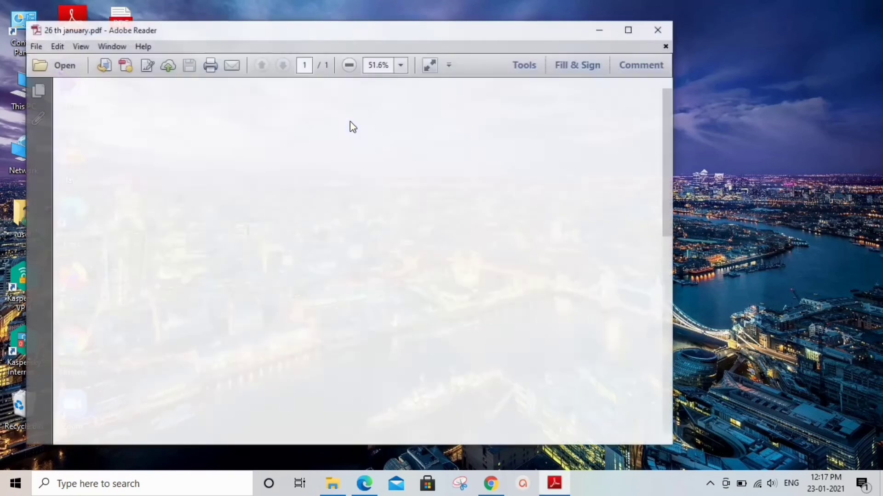